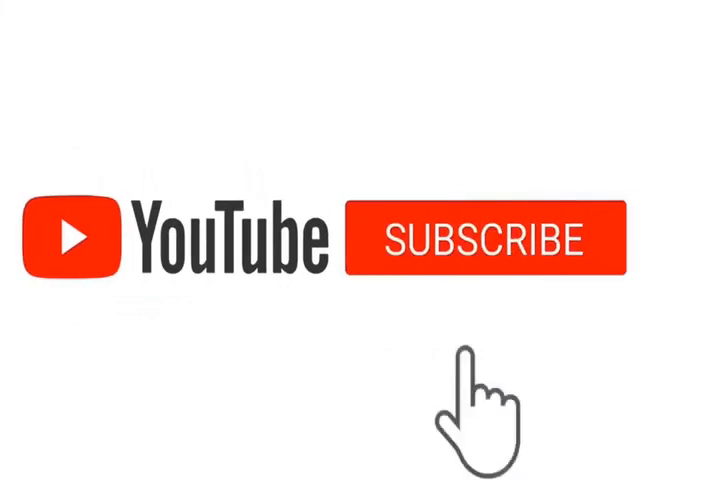
# Click the red SUBSCRIBE button so it turns grey and reads SUBSCRIBED
pyautogui.click(488, 242)
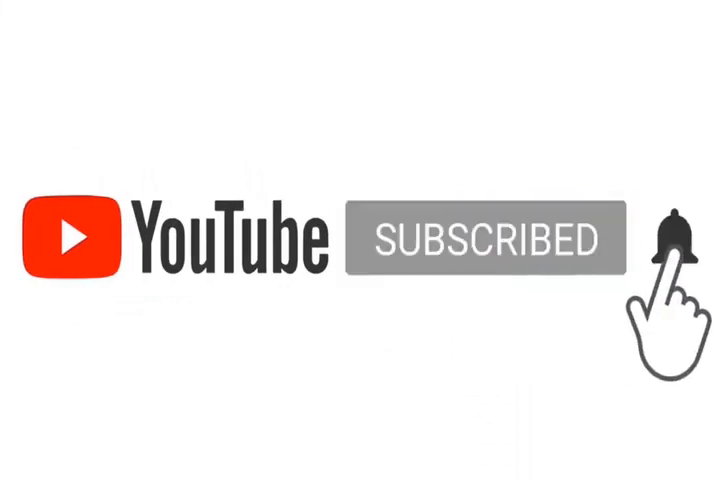